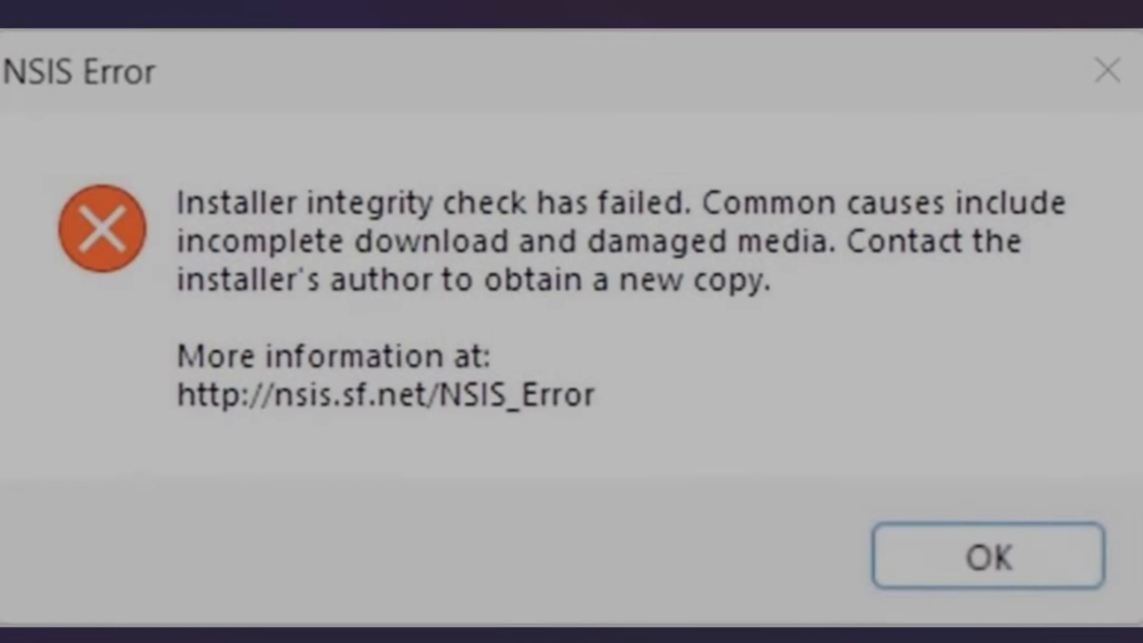
Dismiss the NSIS integrity-check error and open Windows search
{"action": "left_click", "coordinate": [987, 556]}
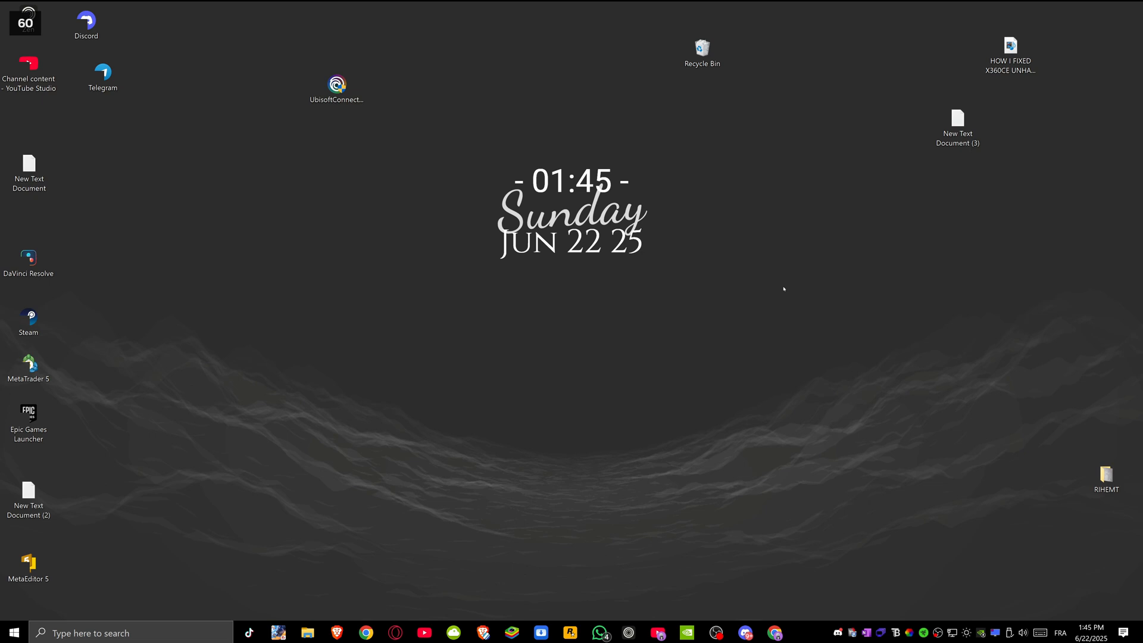
{"action": "left_click", "coordinate": [14, 633]}
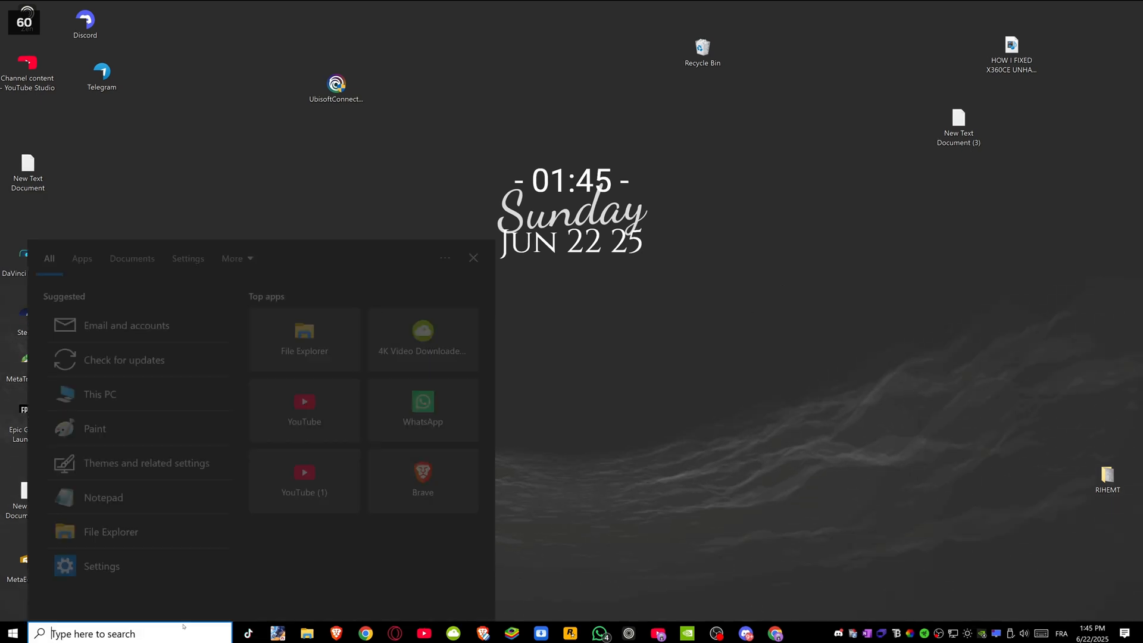
Open Command Prompt and run C:\Users\user\Desktop\UbisoftConnectInstaller.exe /NCRC
{"action": "type", "text": "CMD"}
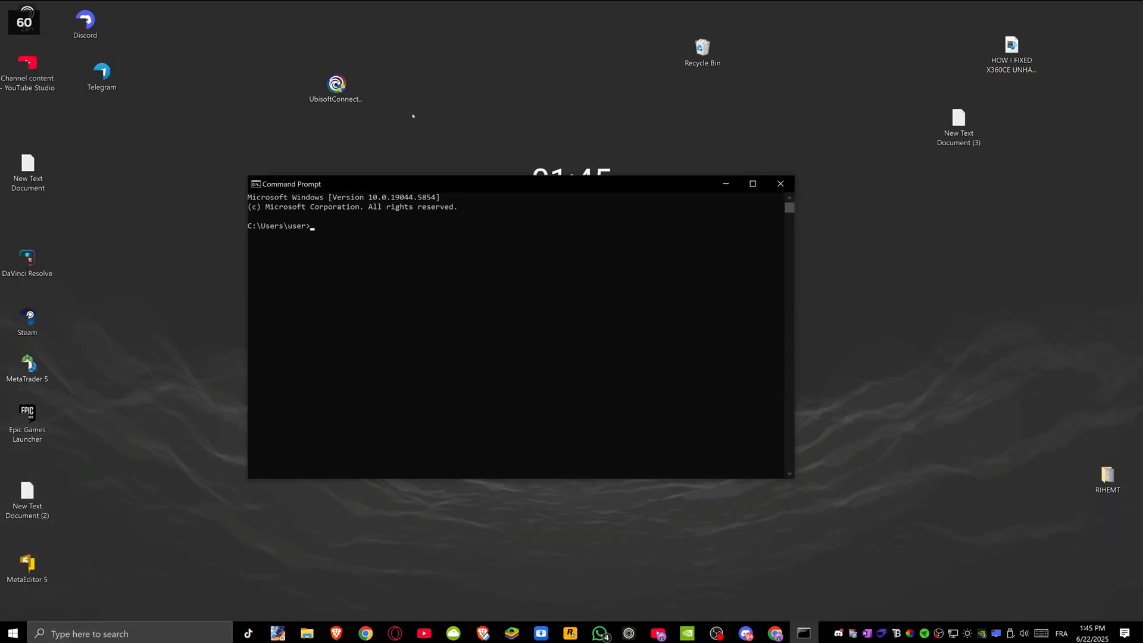
{"action": "type", "text": "C:\\Users\\user\\Desktop\\UbisoftConnectInstaller.exe /"}
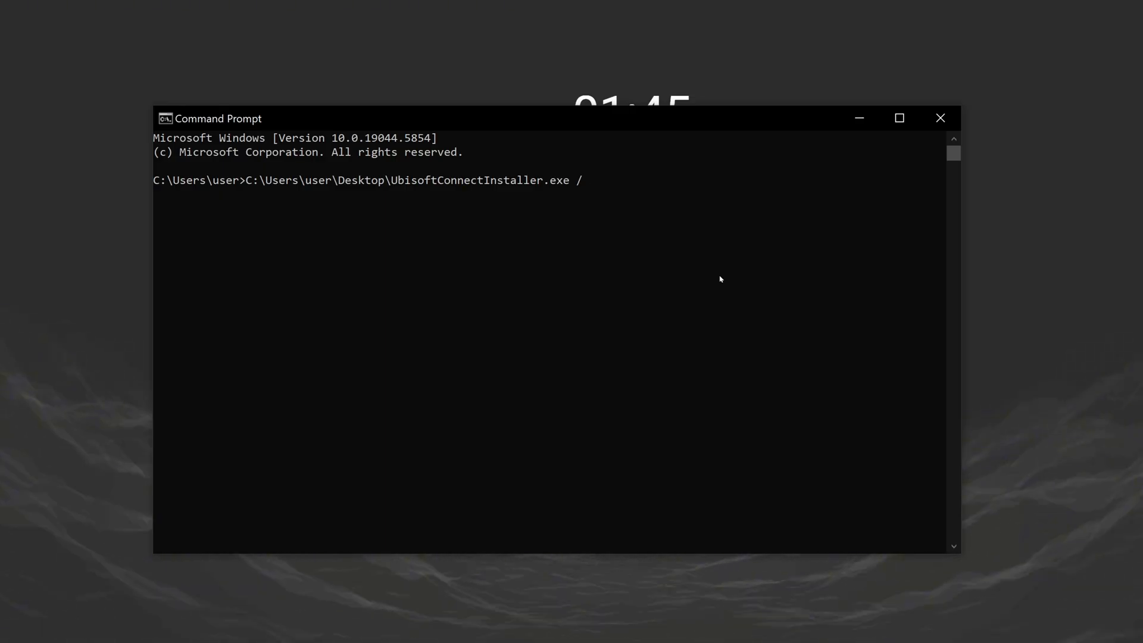
{"action": "type", "text": "NCRC"}
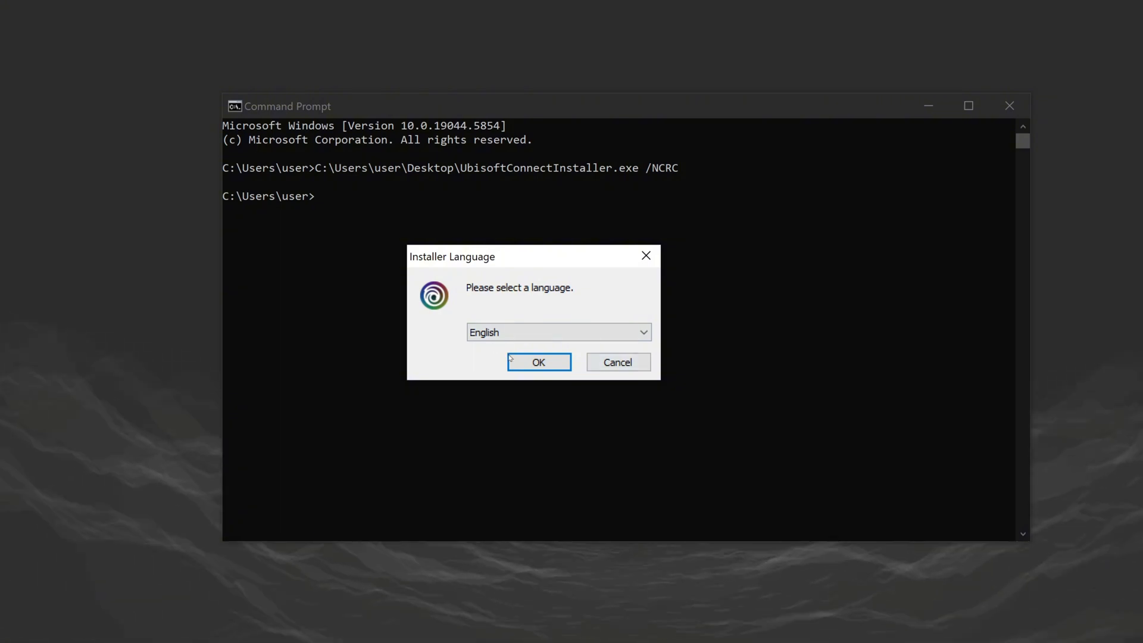
Install Ubisoft Connect in English, accepting the licence and default folder, with Run Ubisoft Connect checked
{"action": "left_click", "coordinate": [538, 362]}
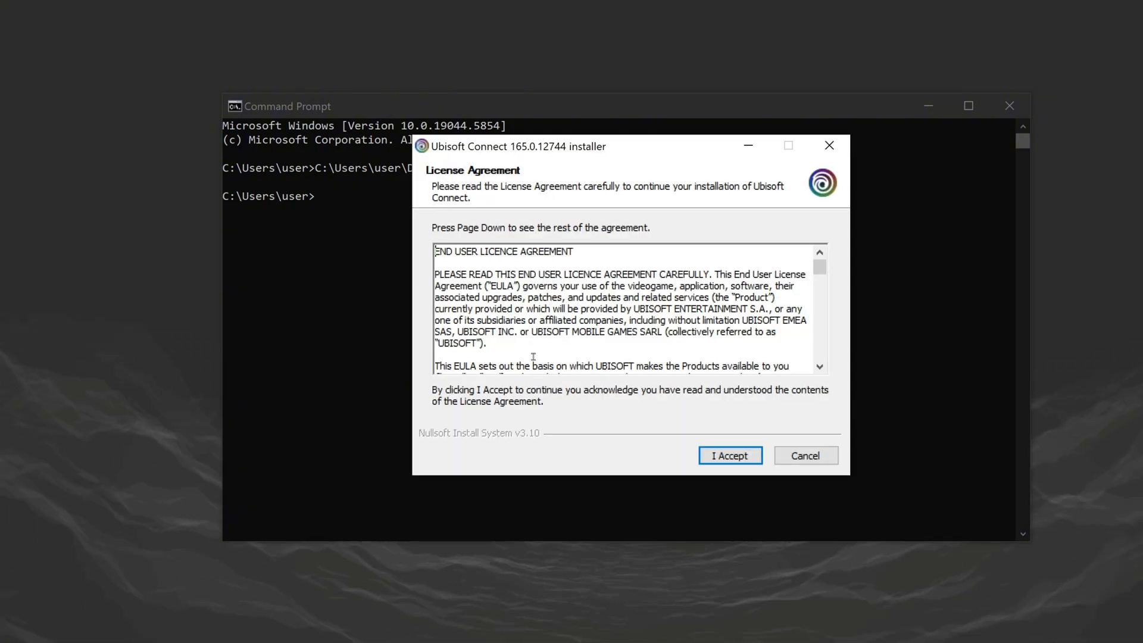
{"action": "left_click", "coordinate": [728, 454]}
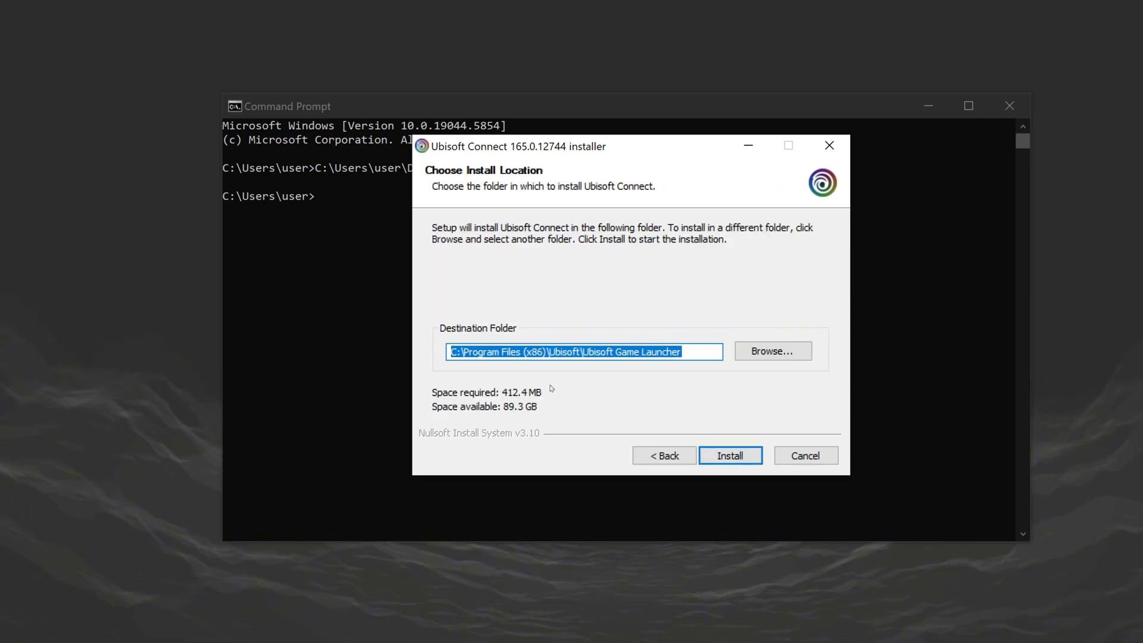
{"action": "left_click", "coordinate": [730, 455]}
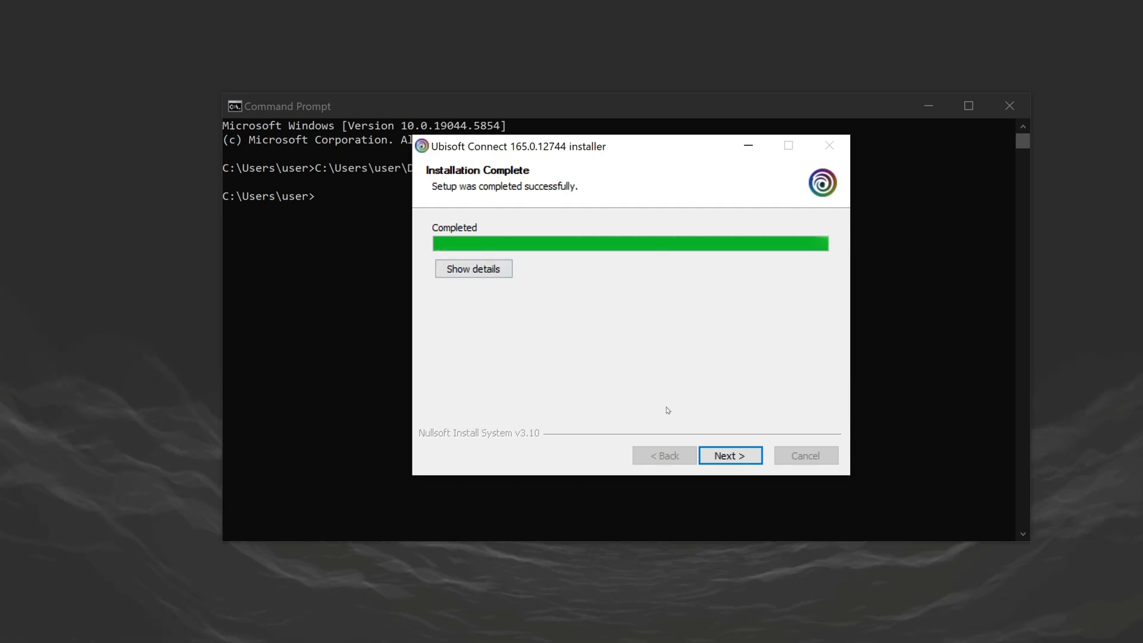
{"action": "left_click", "coordinate": [729, 455]}
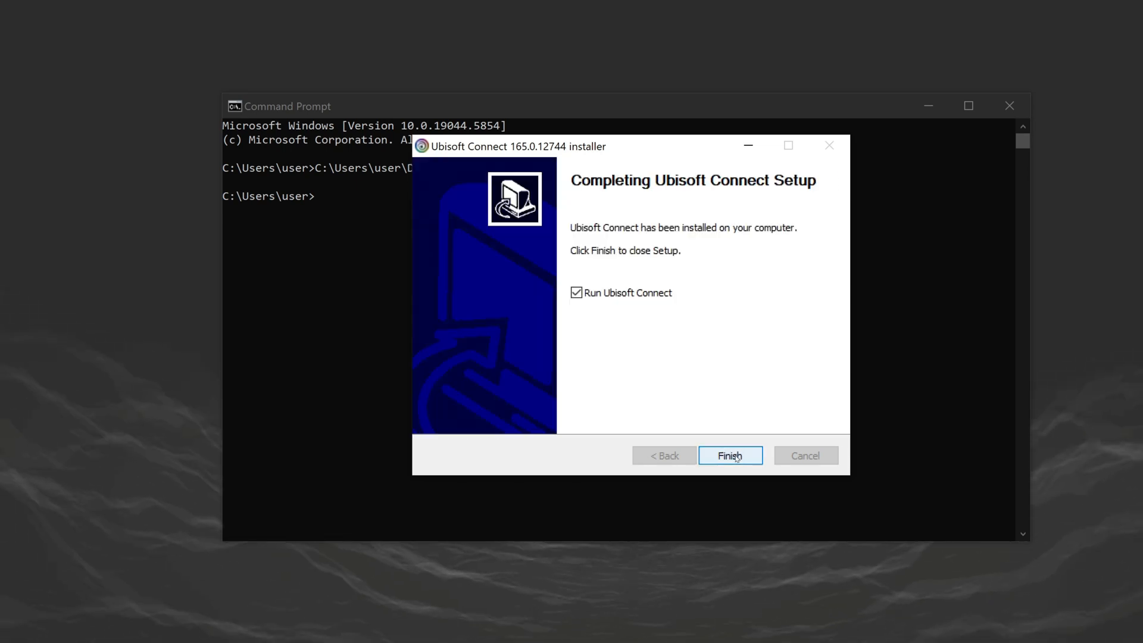
{"action": "mouse_move", "coordinate": [730, 399]}
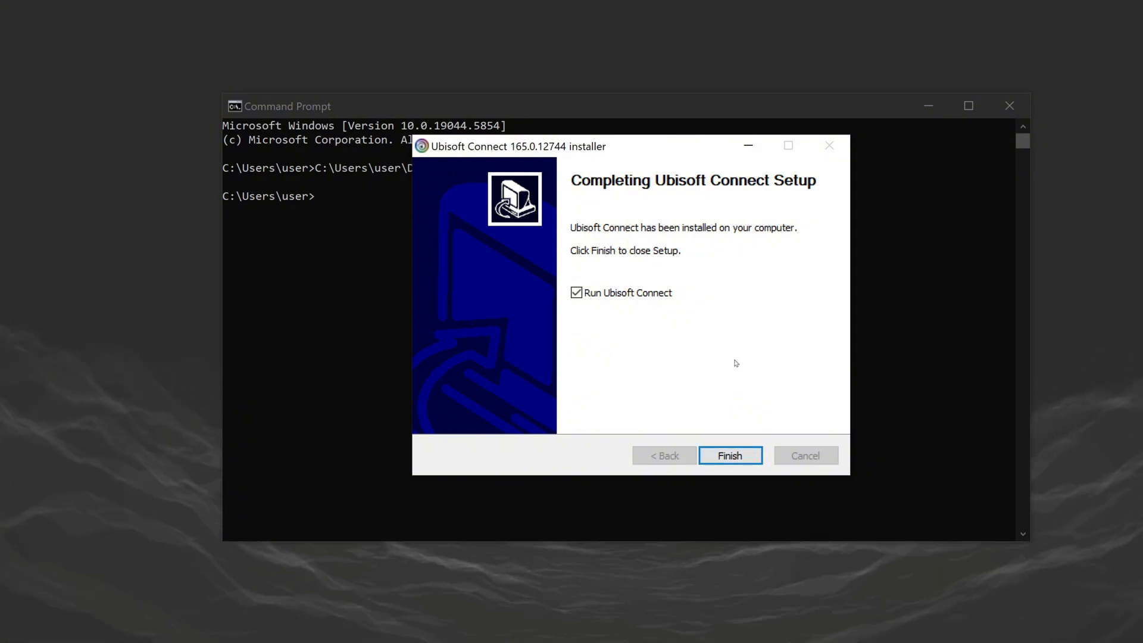
{"action": "mouse_move", "coordinate": [731, 445]}
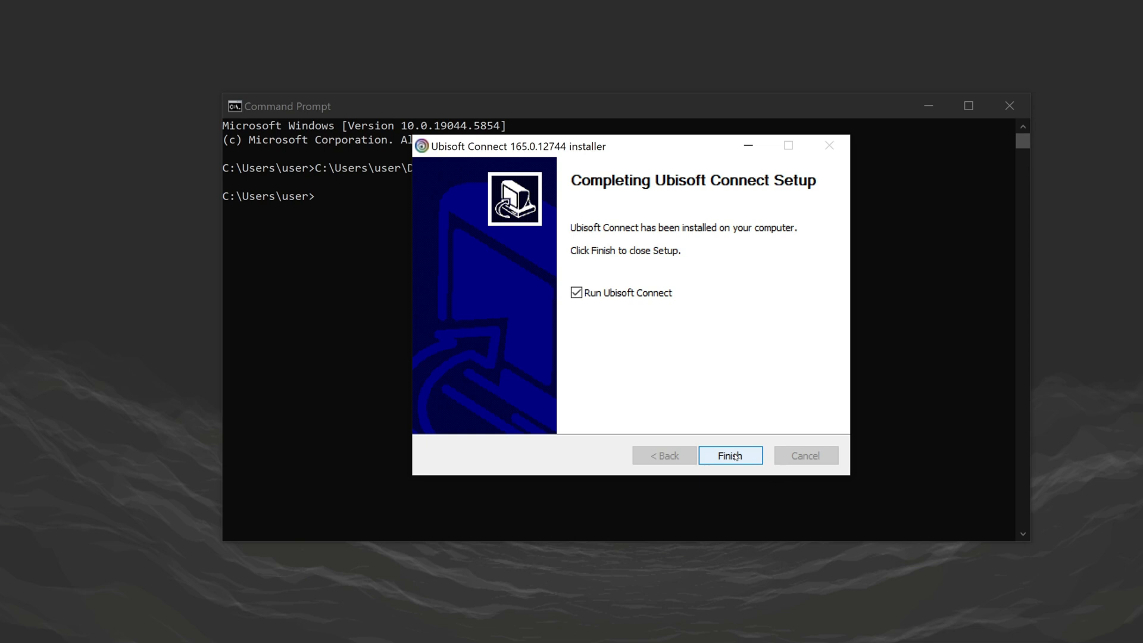
{"action": "left_click", "coordinate": [729, 455]}
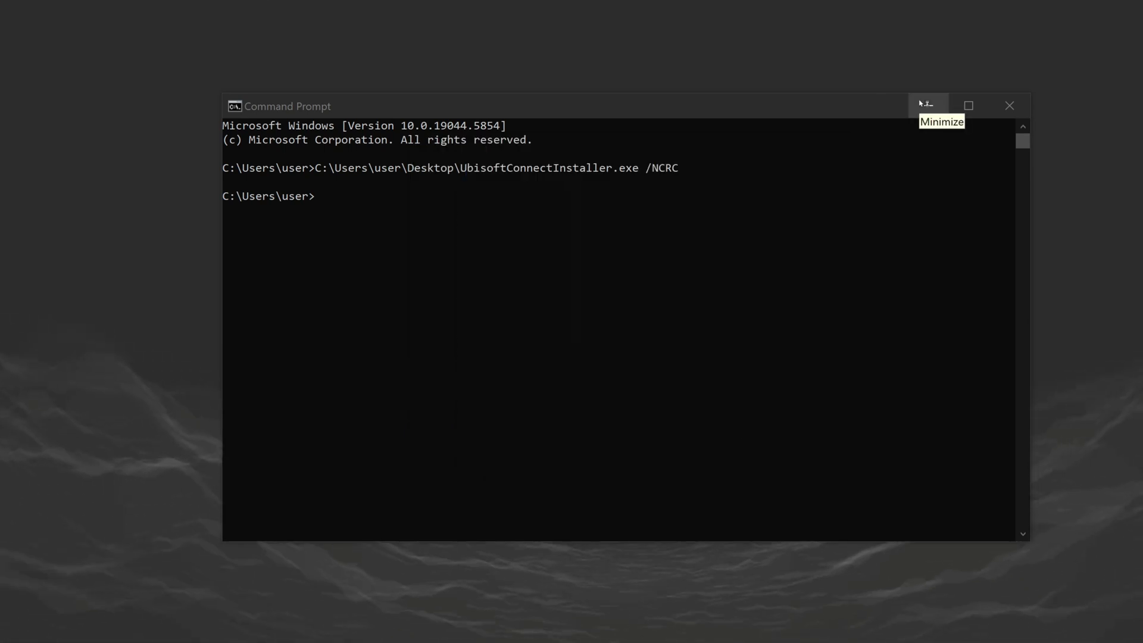
Minimize Command Prompt while Ubisoft Connect checks for patches, and open Microsoft Store
{"action": "left_click", "coordinate": [927, 106]}
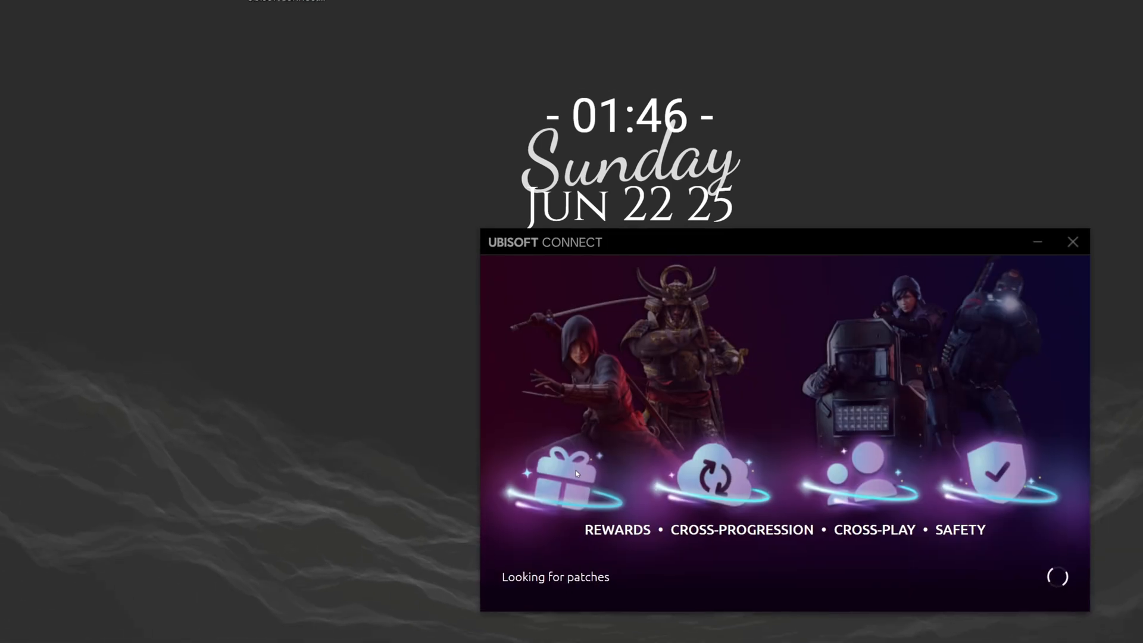
{"action": "left_click", "coordinate": [1072, 241]}
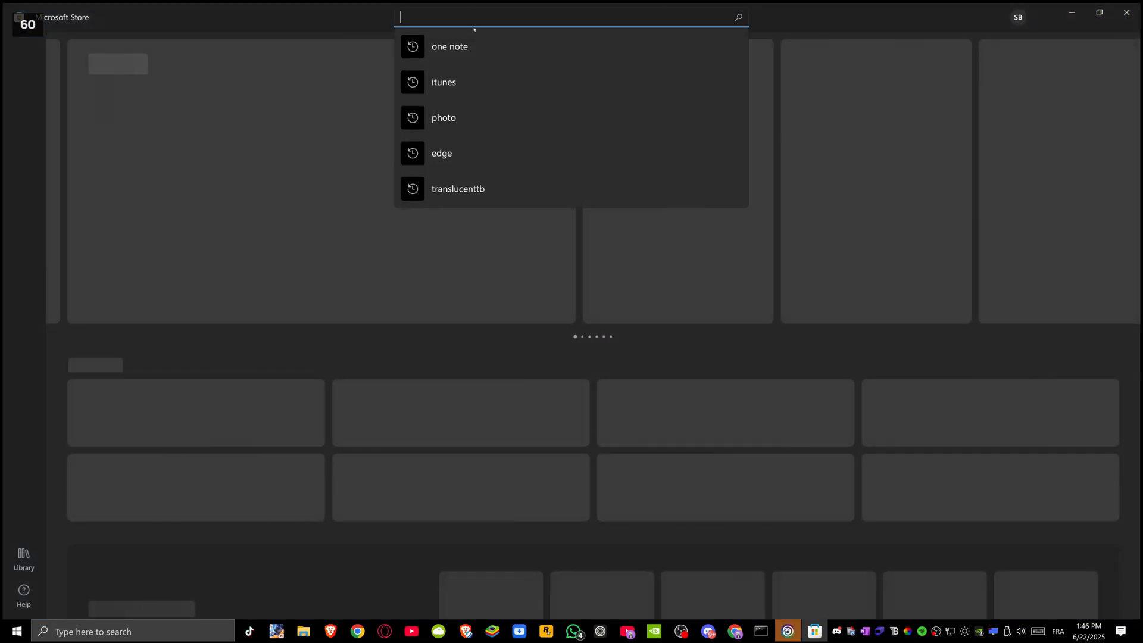
Search the Store for 'UBISO' and open the Ubisoft Connect - PC listing
{"action": "type", "text": "UB"}
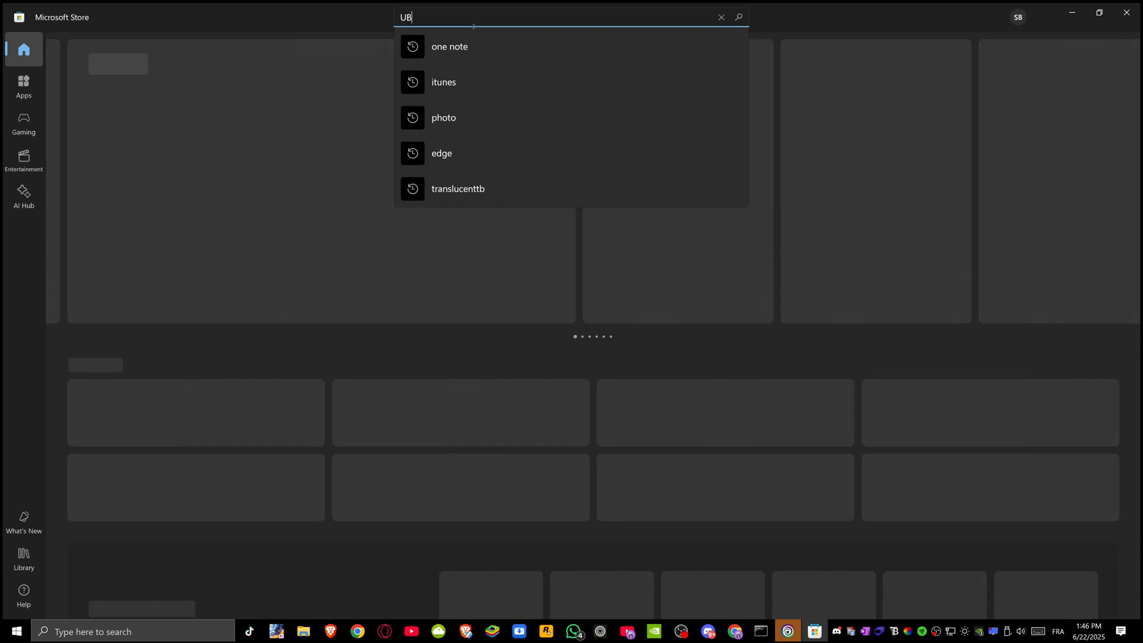
{"action": "type", "text": "ISO"}
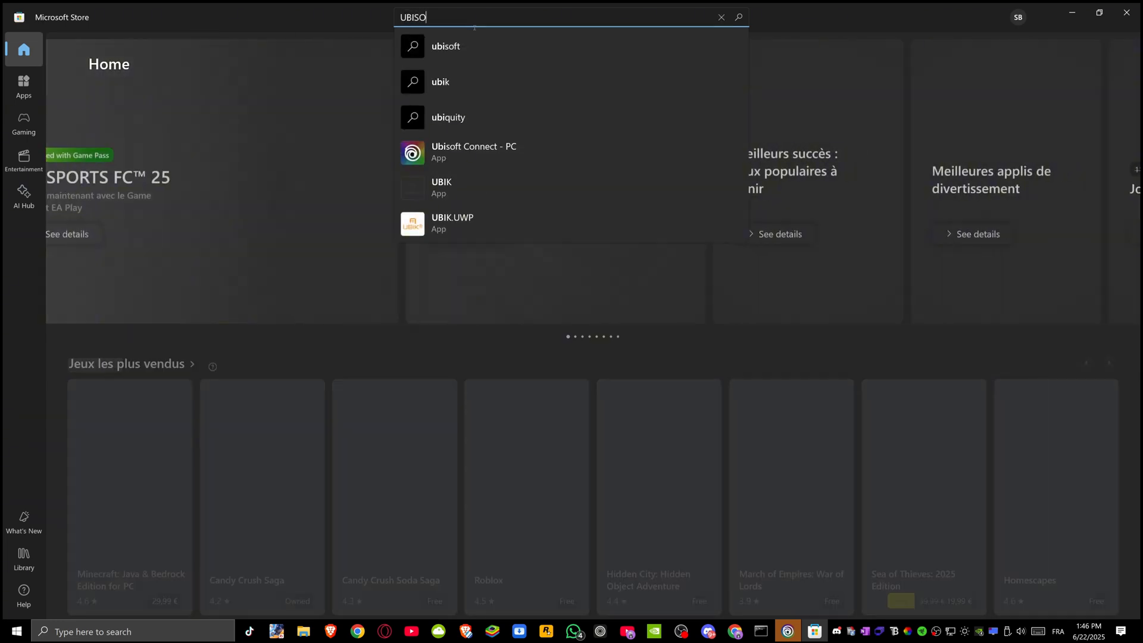
{"action": "left_click", "coordinate": [473, 152]}
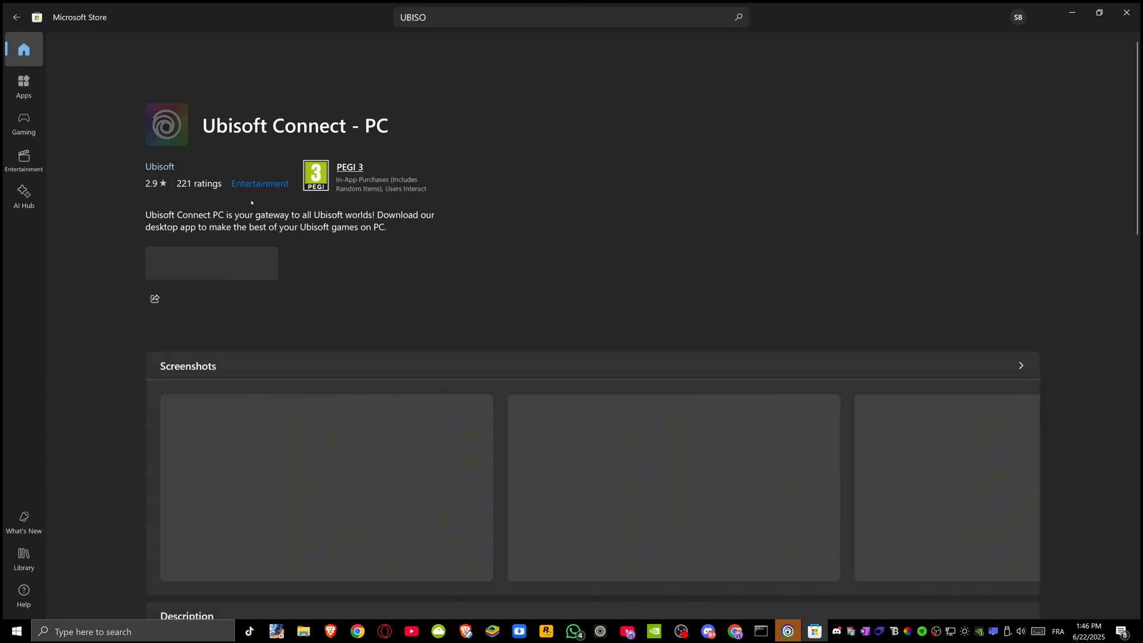